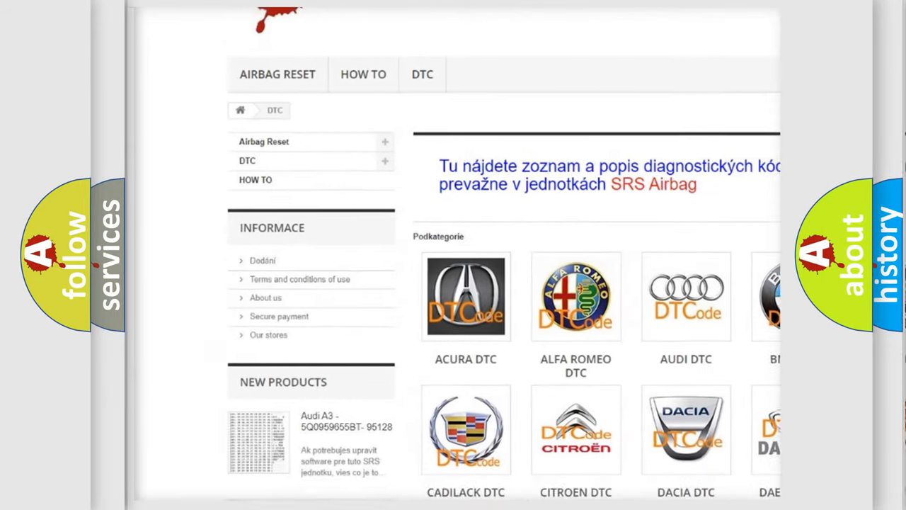
Scroll the DTC category page to reveal the Chevrolet and Hummer manufacturer tiles.
scroll(down, 3)
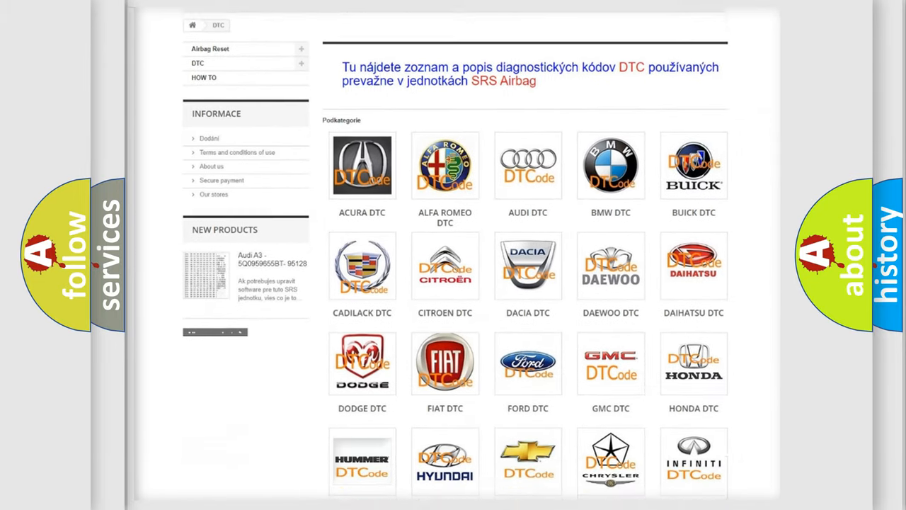
scroll(down, 3)
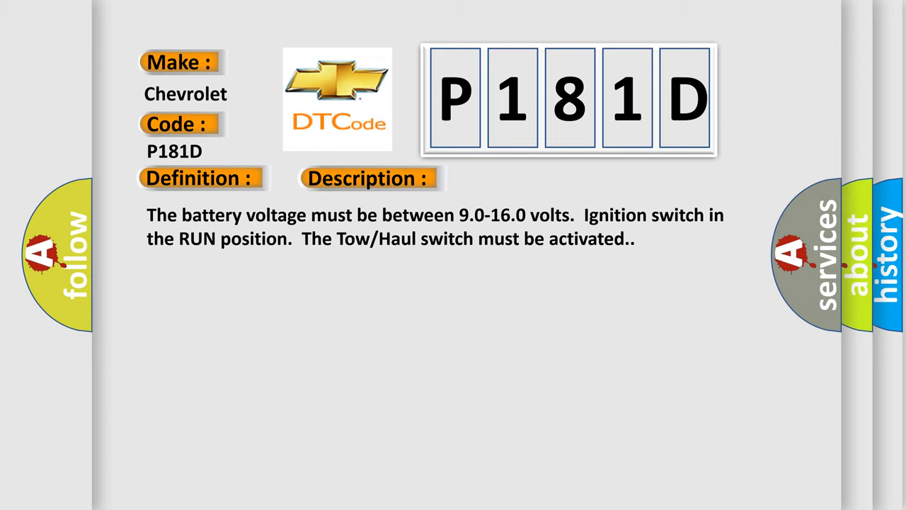
Advance to the P181D Cause slide advising a visual check for loose or poor connections.
click(521, 177)
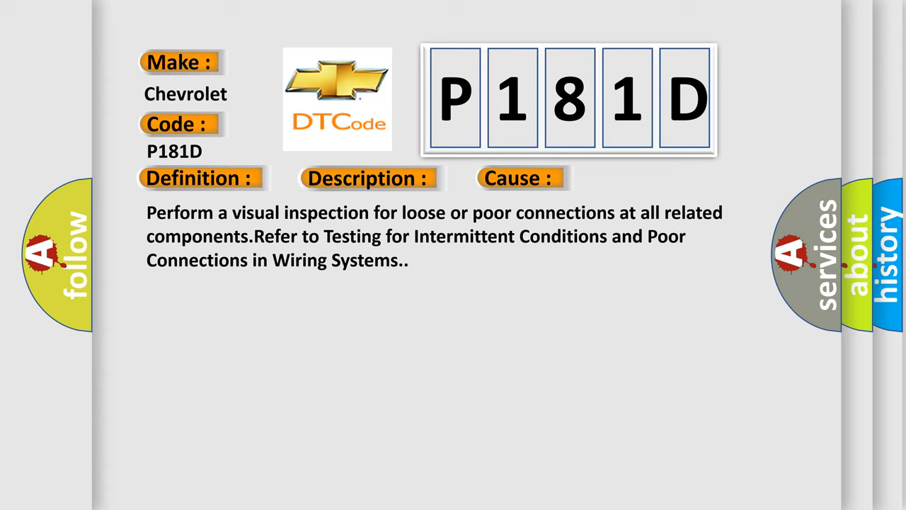